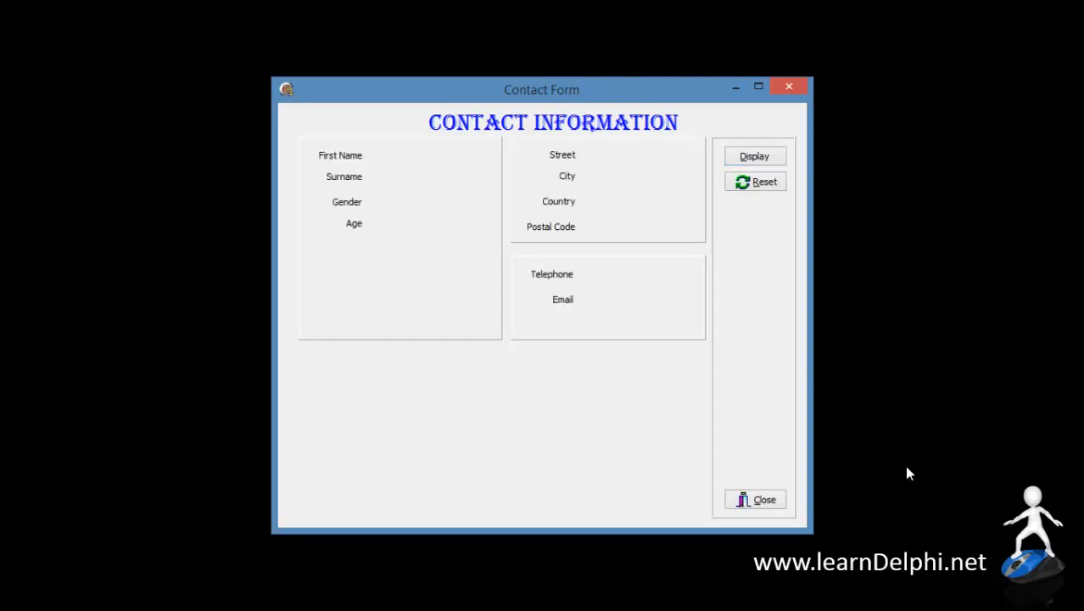
# Step: Cut Selfie.jpg and paste it into Desktop > LearnDelphi - Intro > Contact Information
pyautogui.click(753, 182)
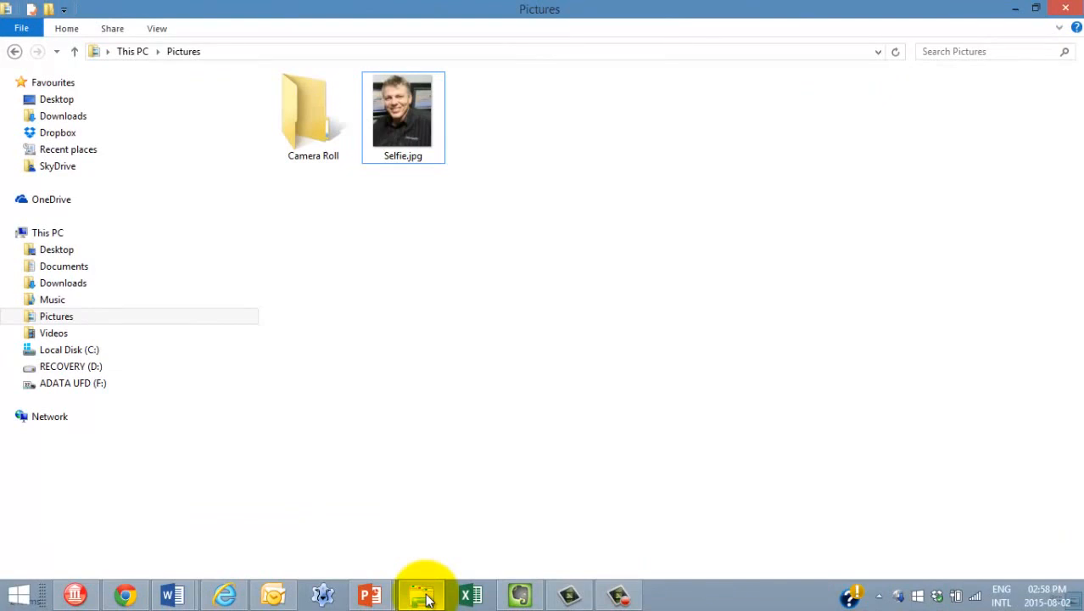
pyautogui.rightClick(402, 110)
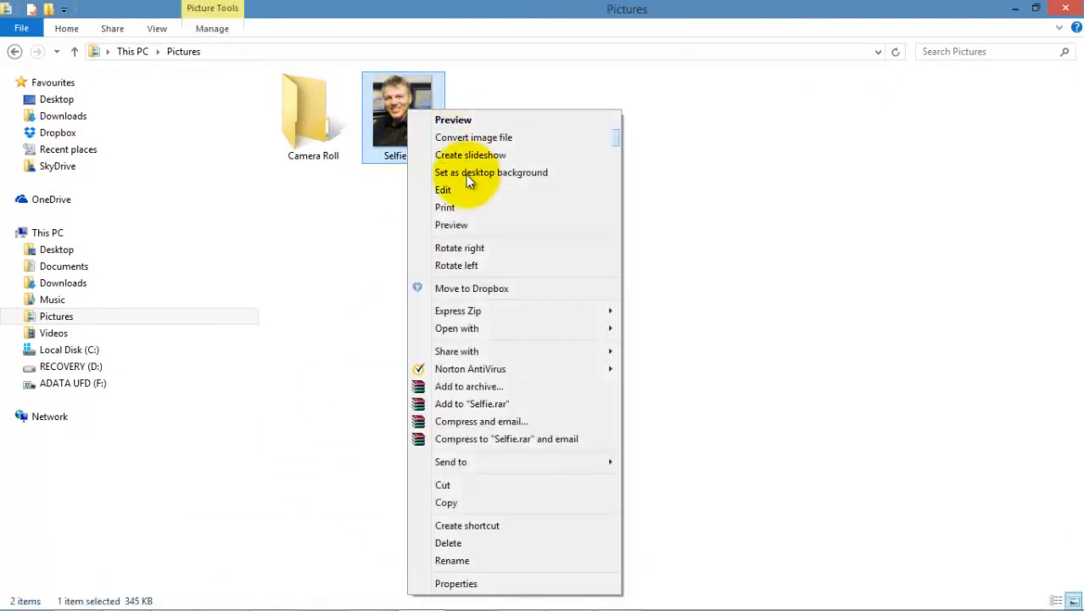
pyautogui.click(455, 506)
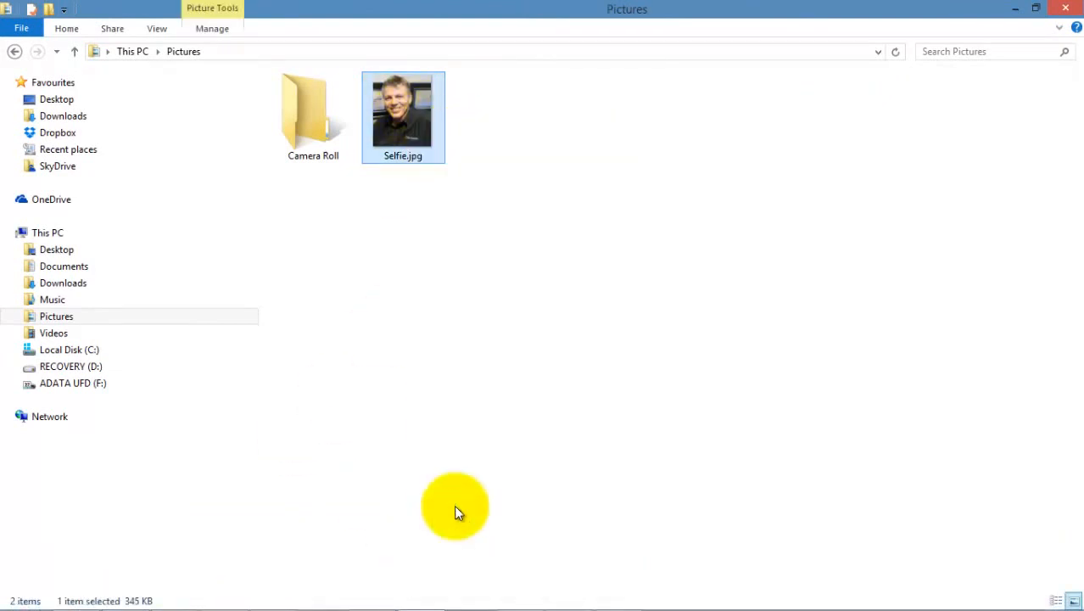
pyautogui.click(57, 99)
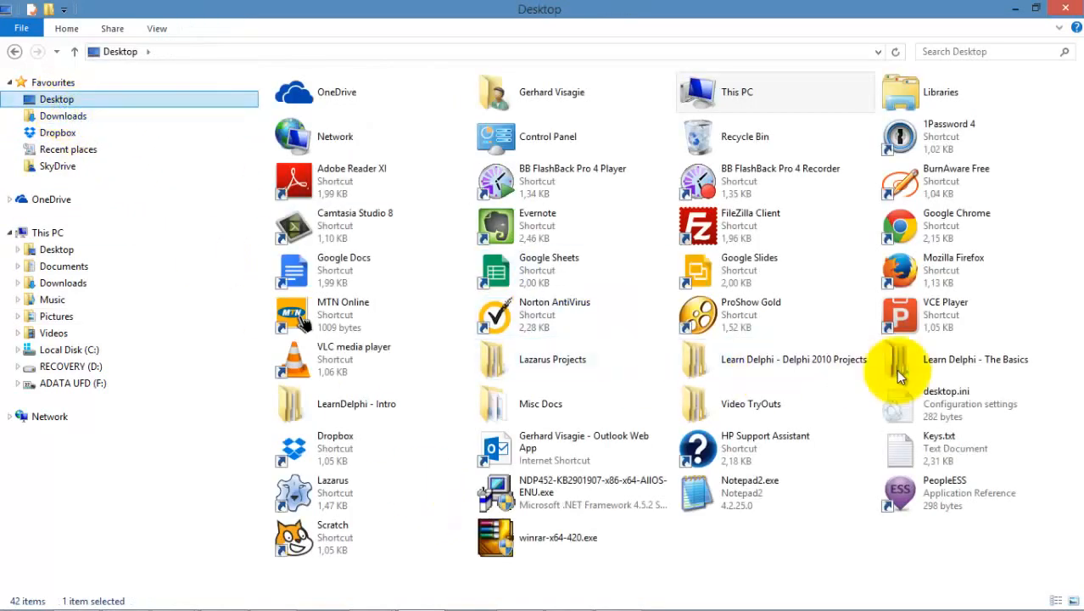
pyautogui.doubleClick(356, 403)
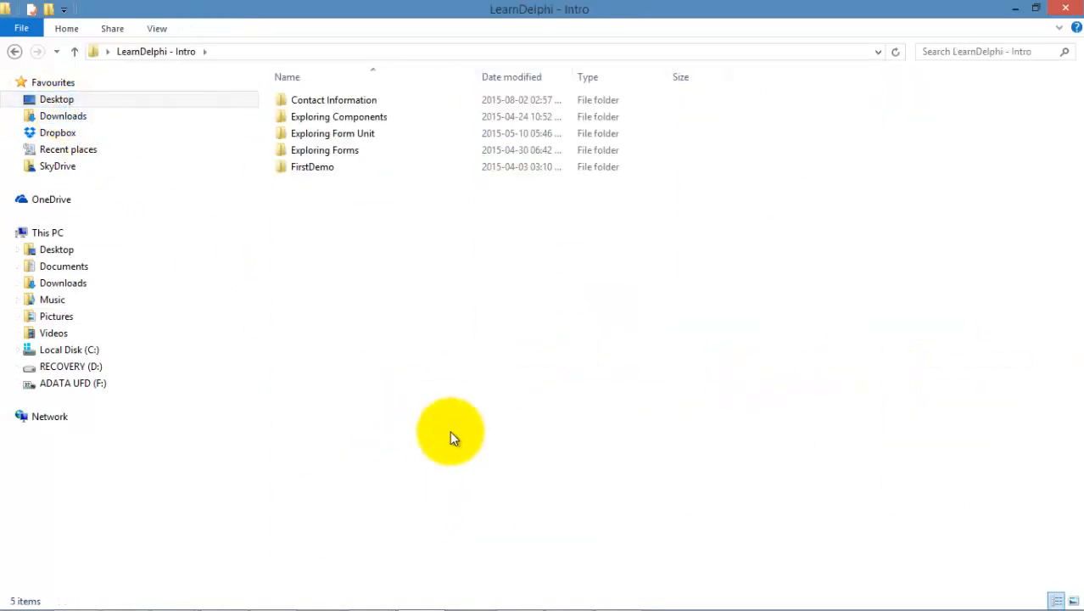
pyautogui.click(334, 100)
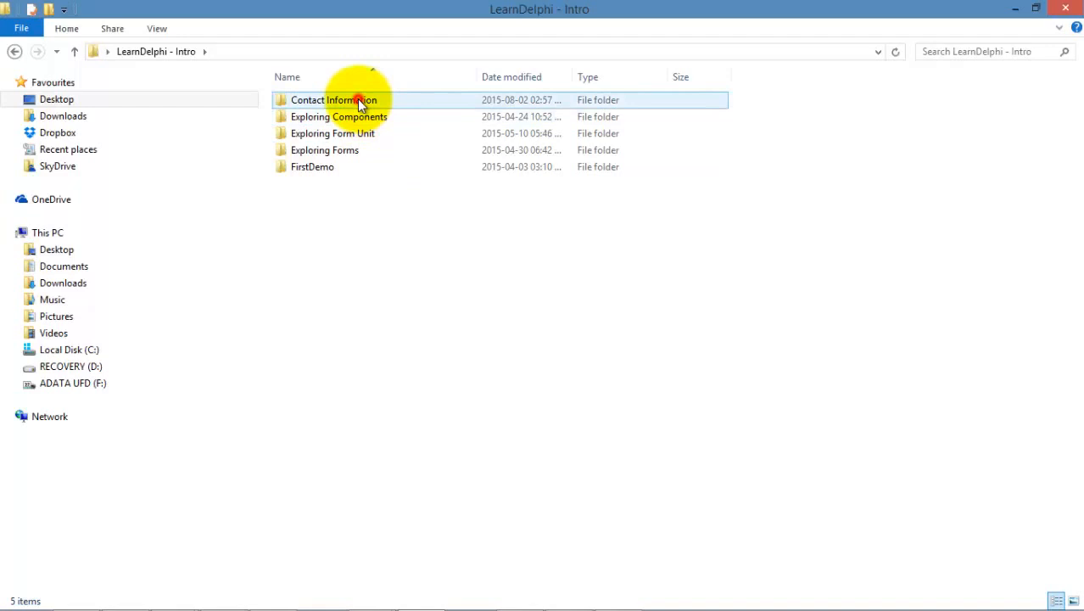
pyautogui.doubleClick(334, 99)
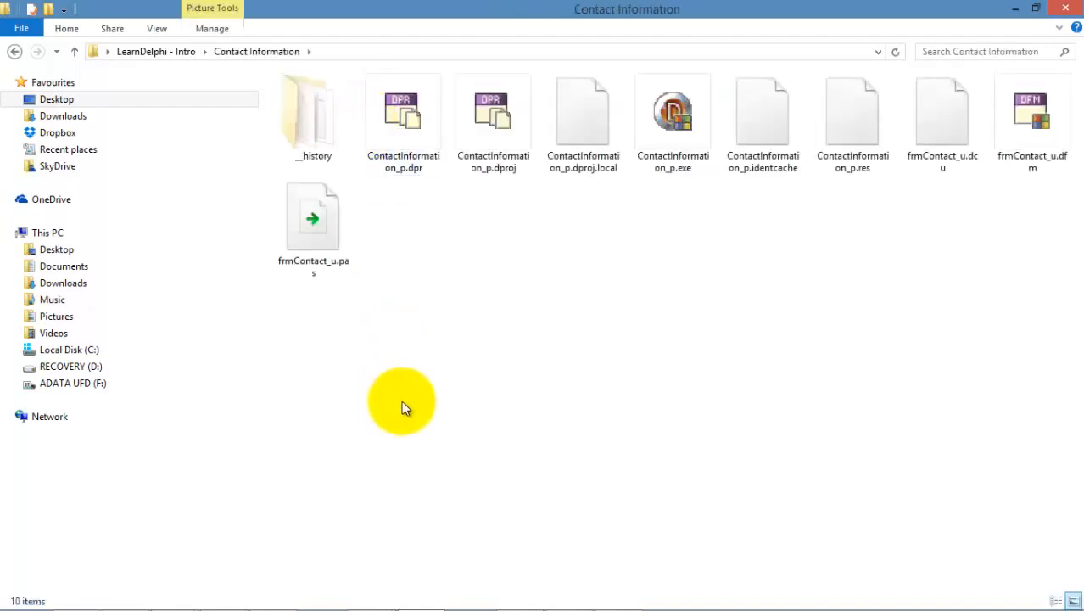
pyautogui.rightClick(402, 402)
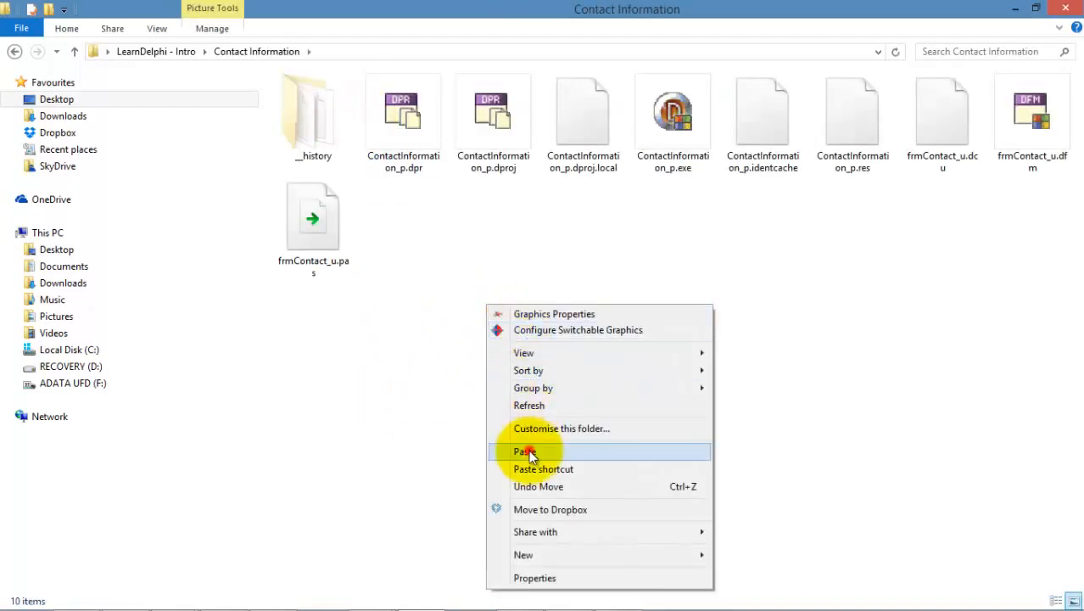
pyautogui.click(526, 450)
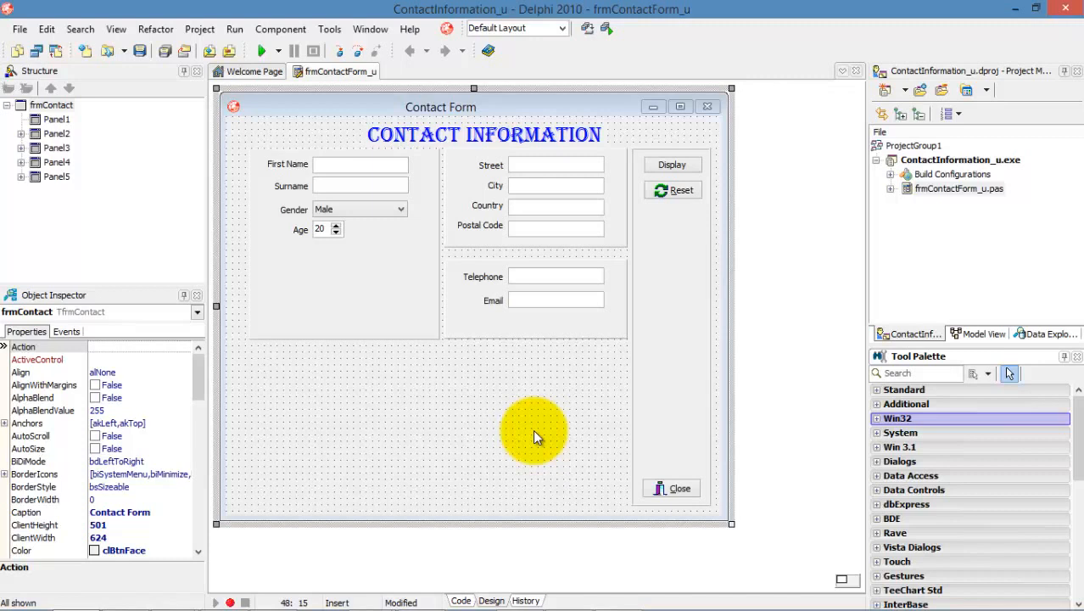
pyautogui.moveTo(879, 409)
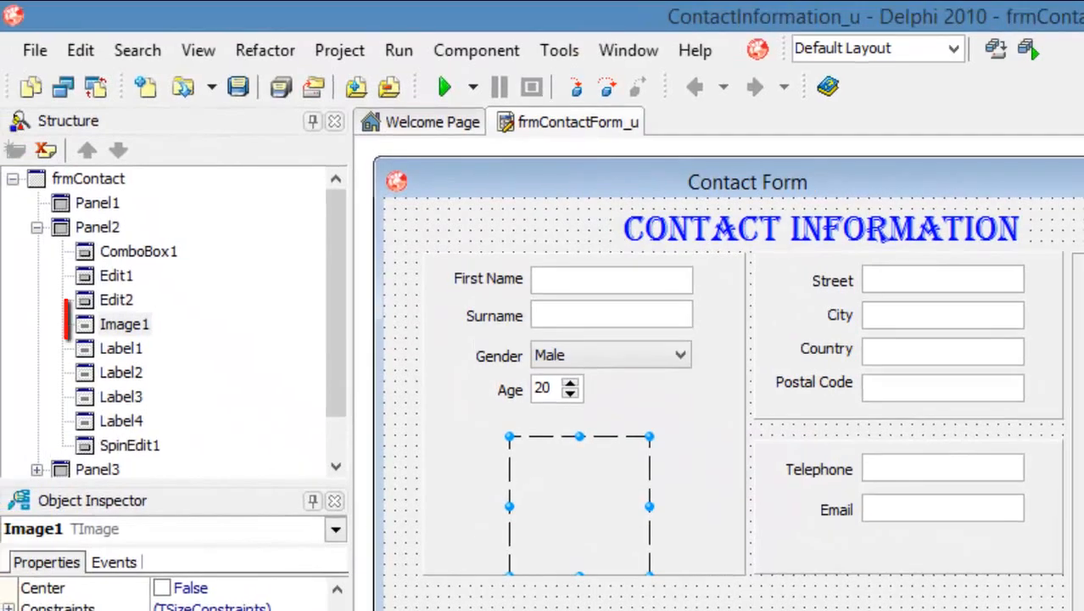
# Step: Drop a TImage from the Additional palette onto Panel2 below the Age spin edit
pyautogui.click(125, 324)
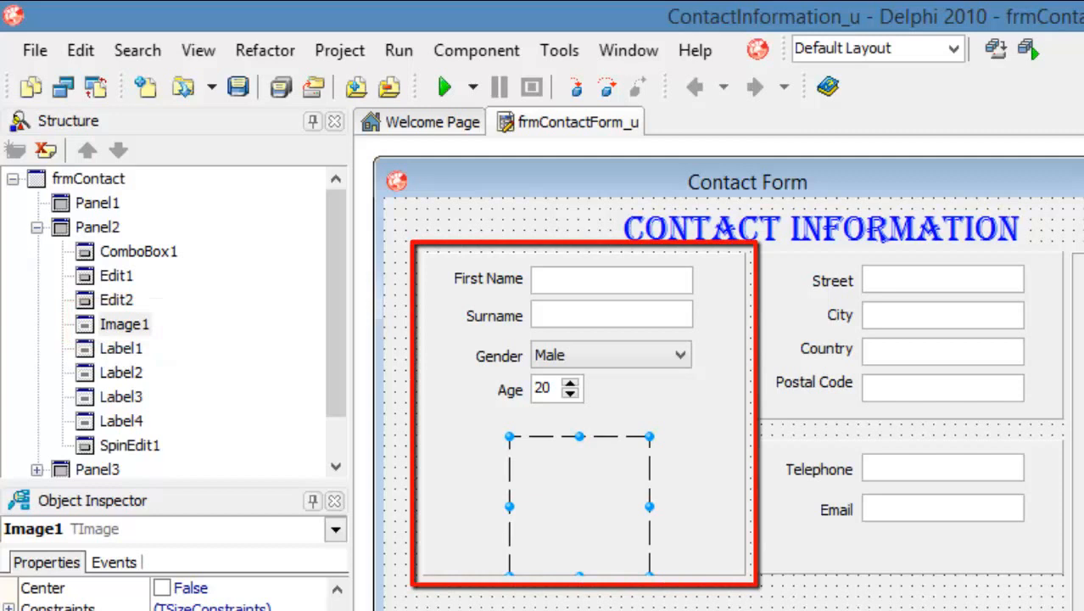
pyautogui.click(97, 226)
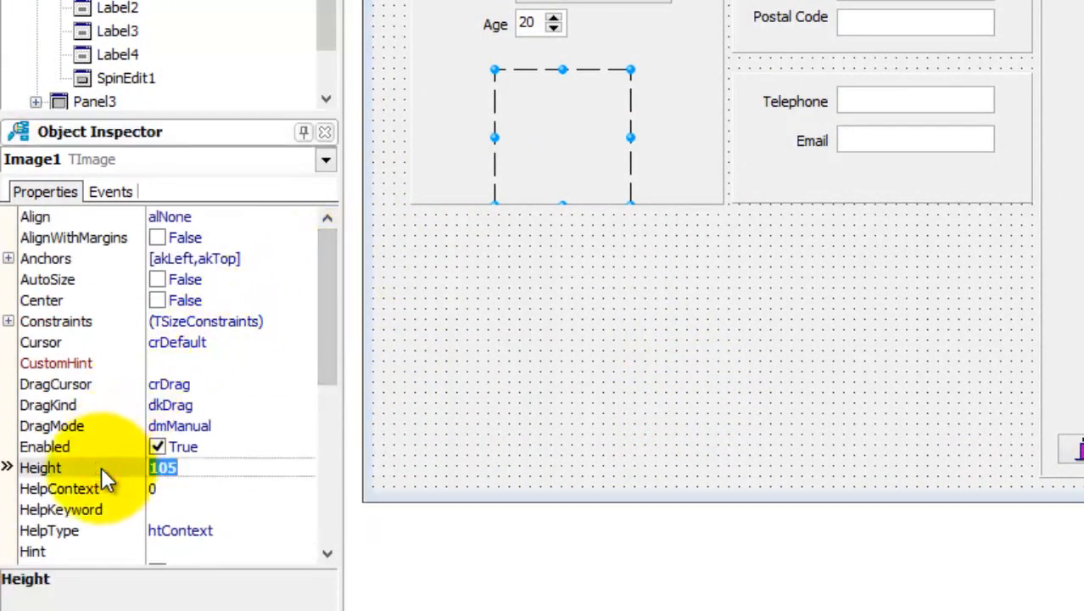
# Step: Set Image1's Height to 110, Top to 120 and Width to 120
pyautogui.write('110')
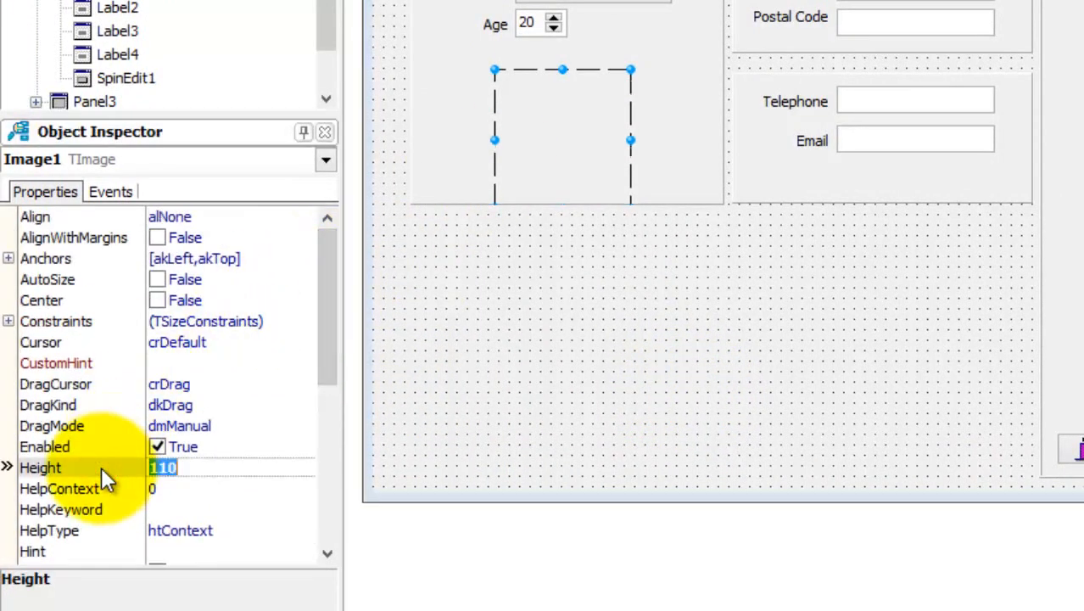
pyautogui.moveTo(131, 378)
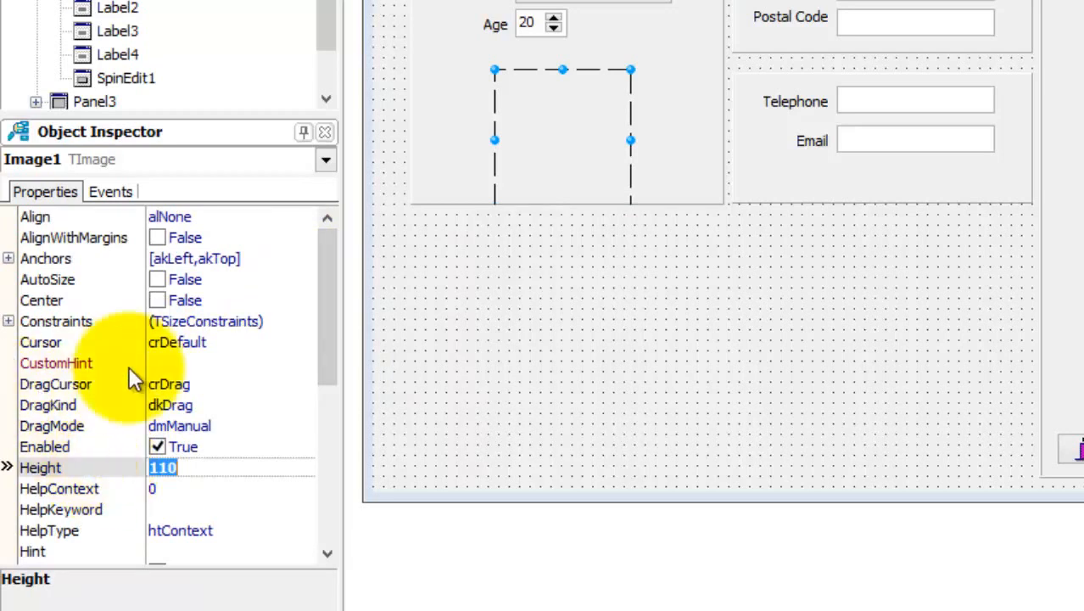
pyautogui.scroll(-3)
pyautogui.write('80')
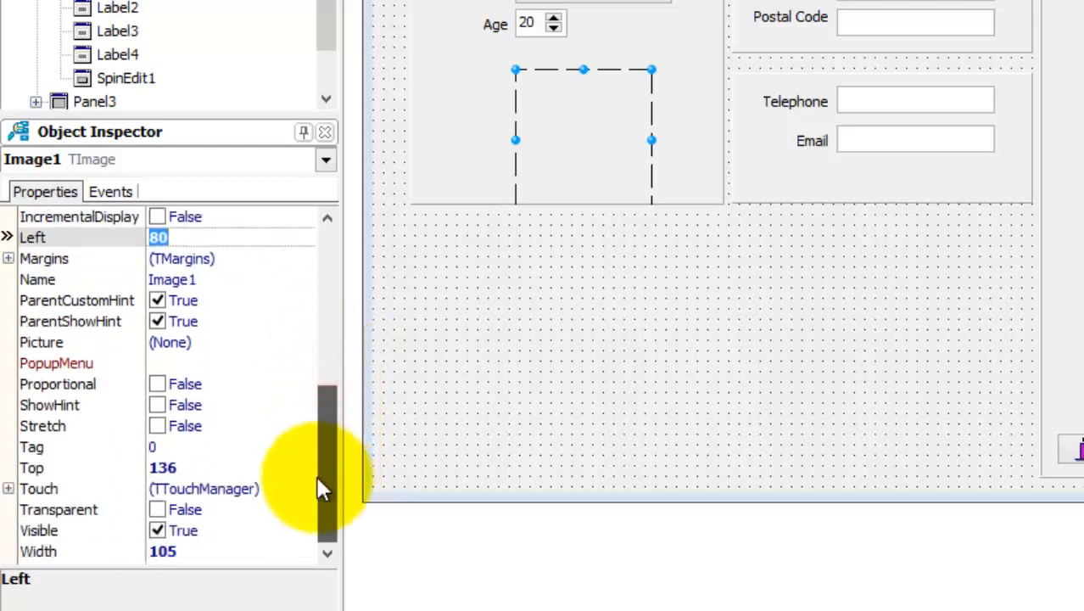
pyautogui.click(31, 467)
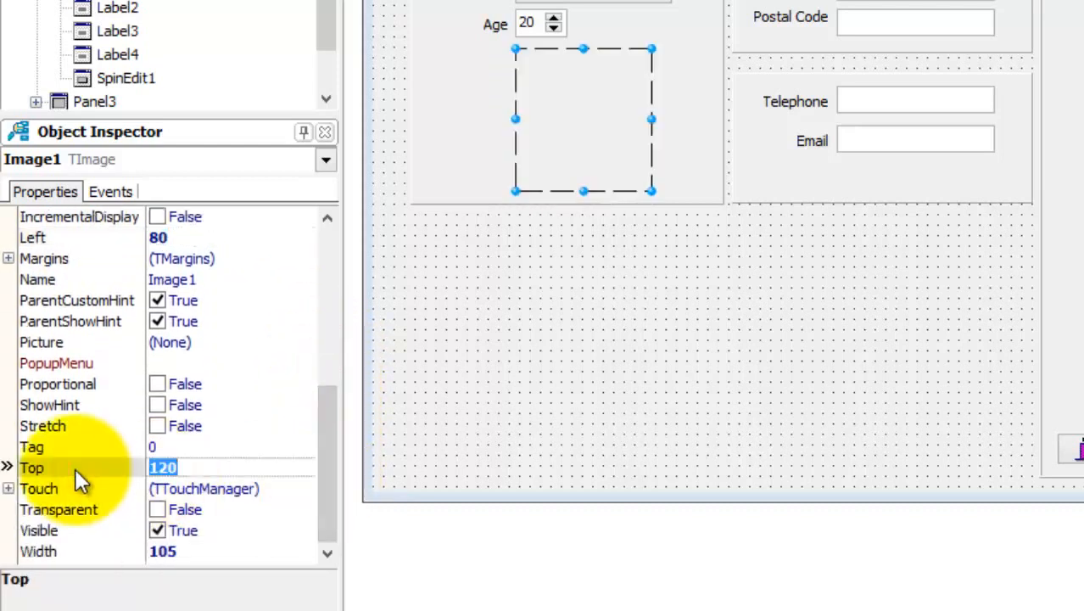
pyautogui.click(38, 551)
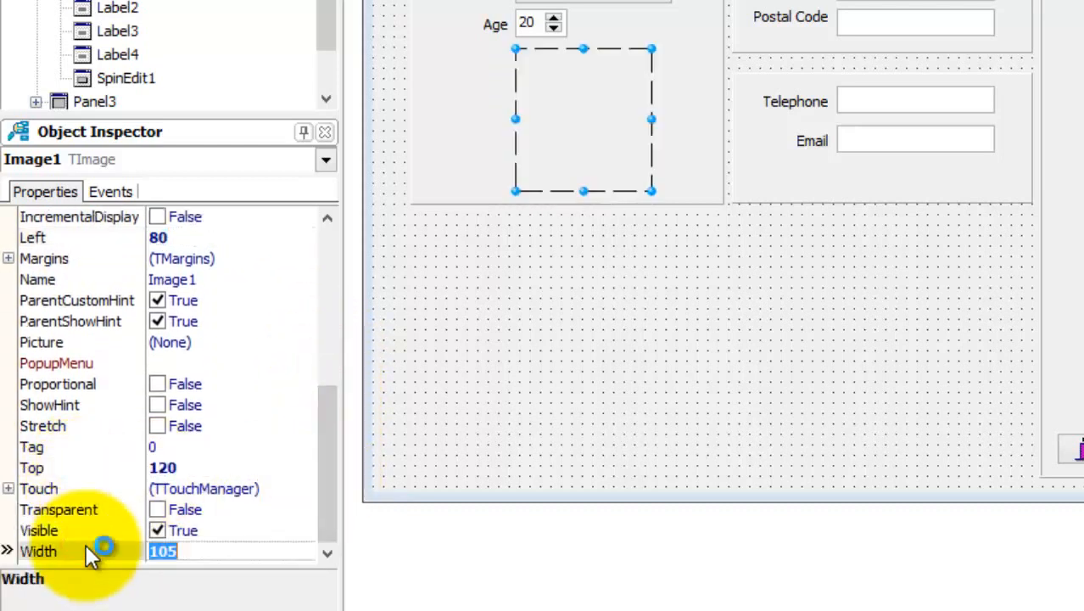
pyautogui.write('120')
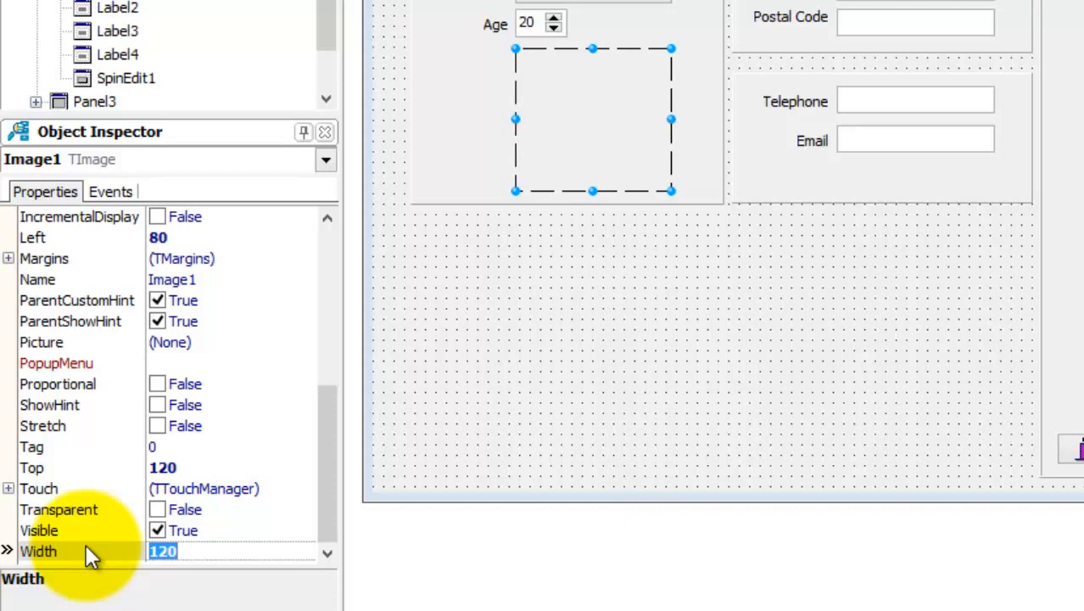
pyautogui.moveTo(34, 426)
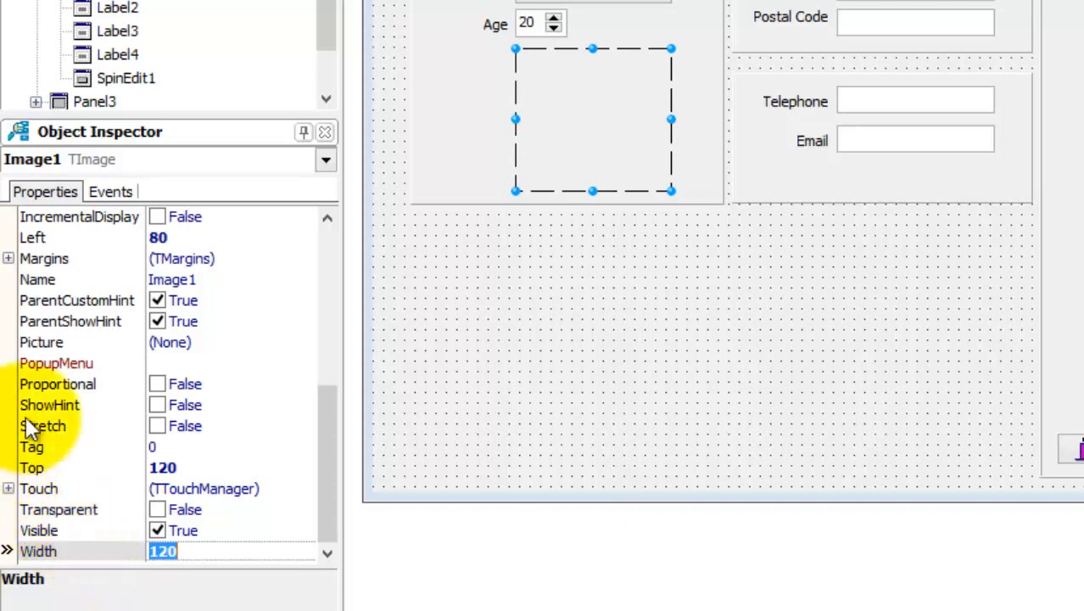
pyautogui.click(41, 342)
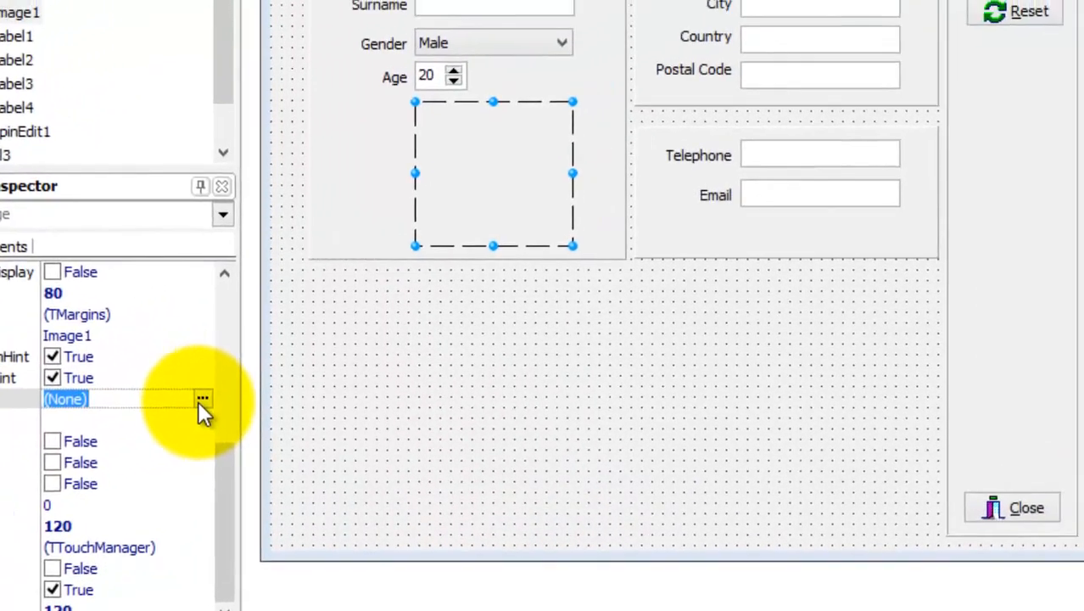
# Step: Load Selfie.jpg into Image1's Picture Editor from the project folder
pyautogui.click(202, 399)
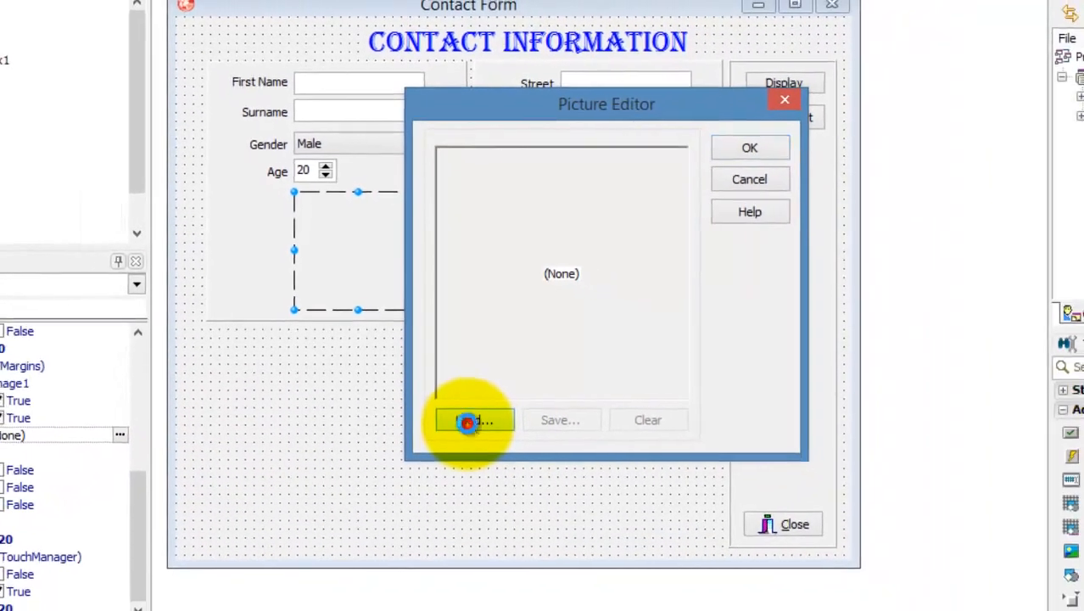
pyautogui.click(471, 420)
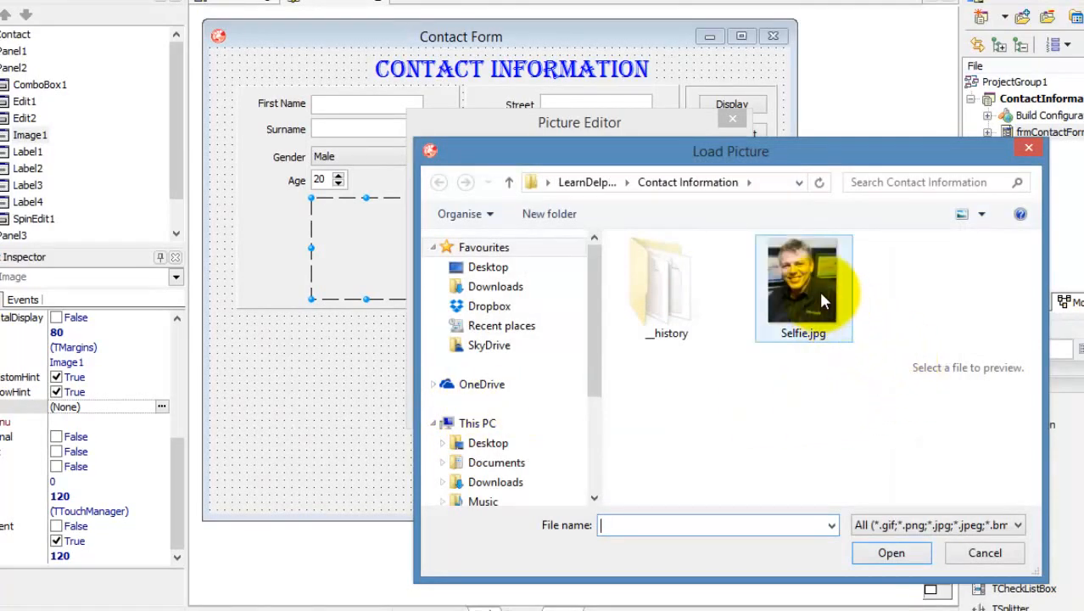
pyautogui.click(802, 279)
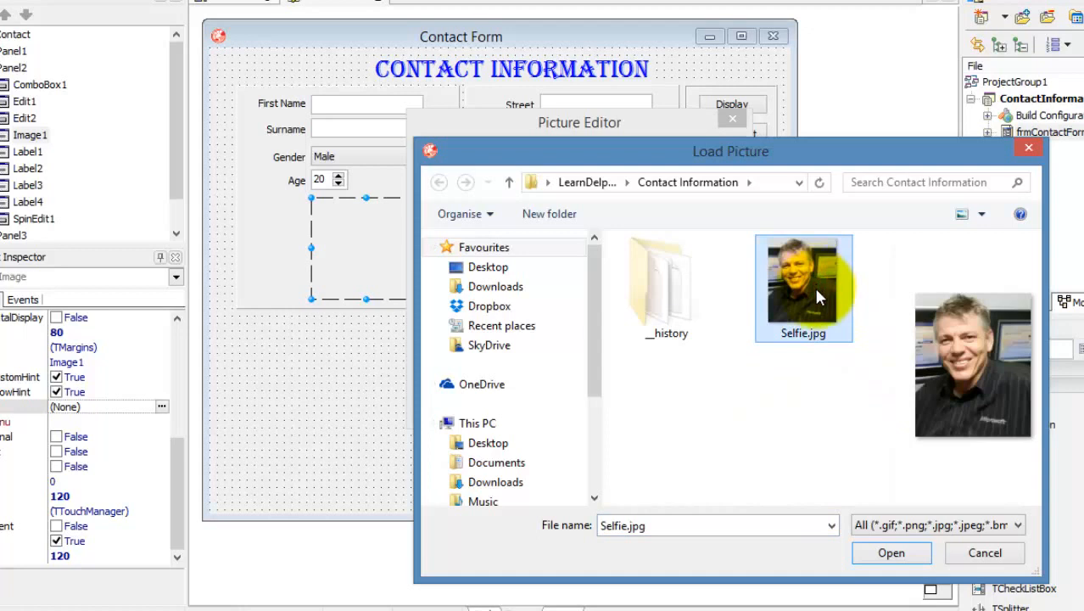
pyautogui.click(890, 552)
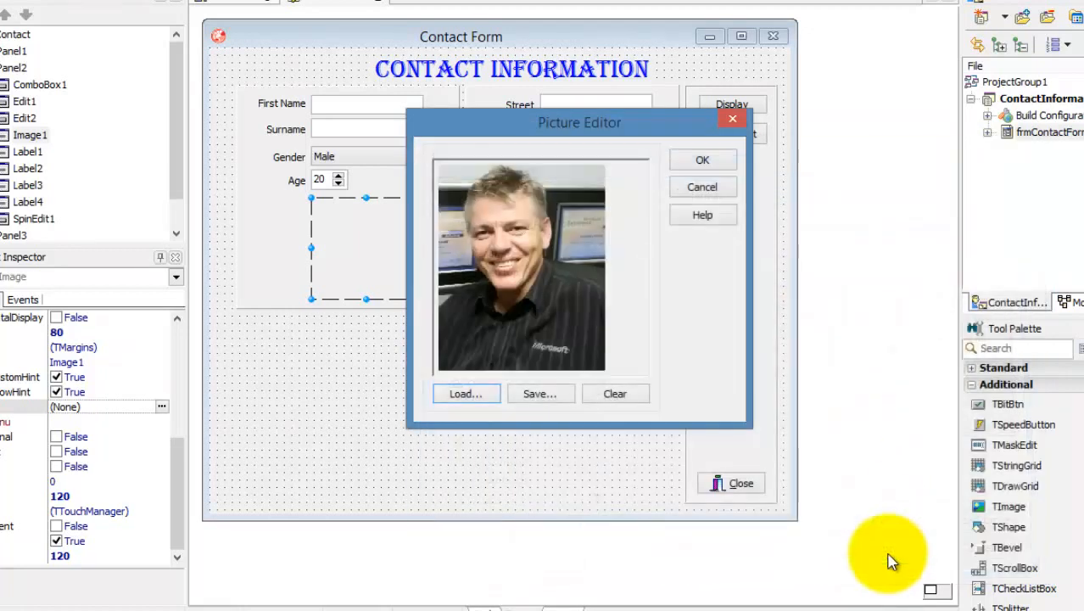
pyautogui.moveTo(823, 377)
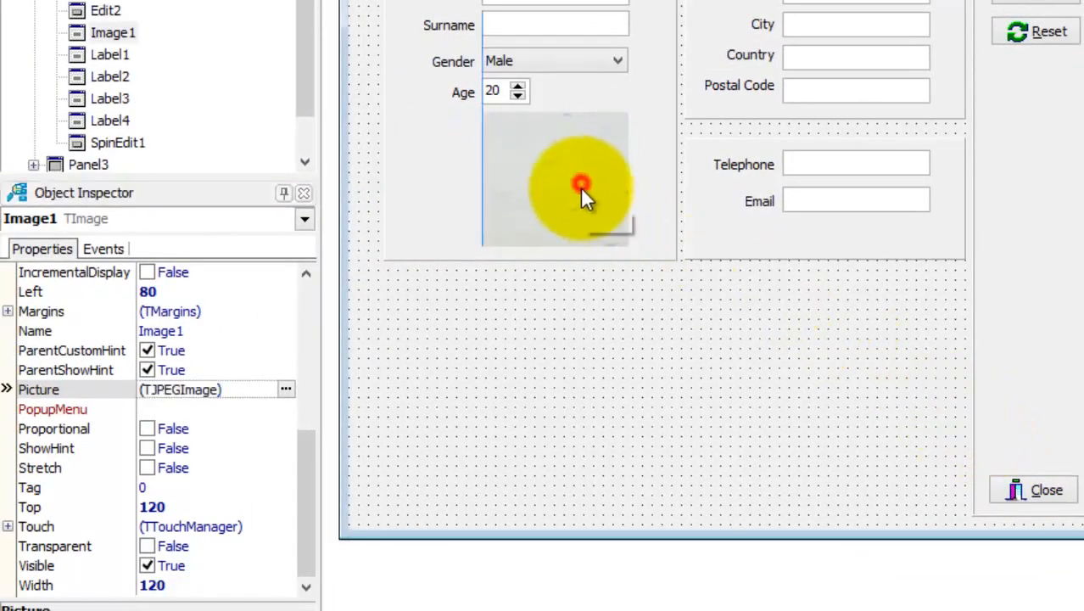
# Step: Select Image1 and set both Stretch and Proportional to True
pyautogui.click(581, 184)
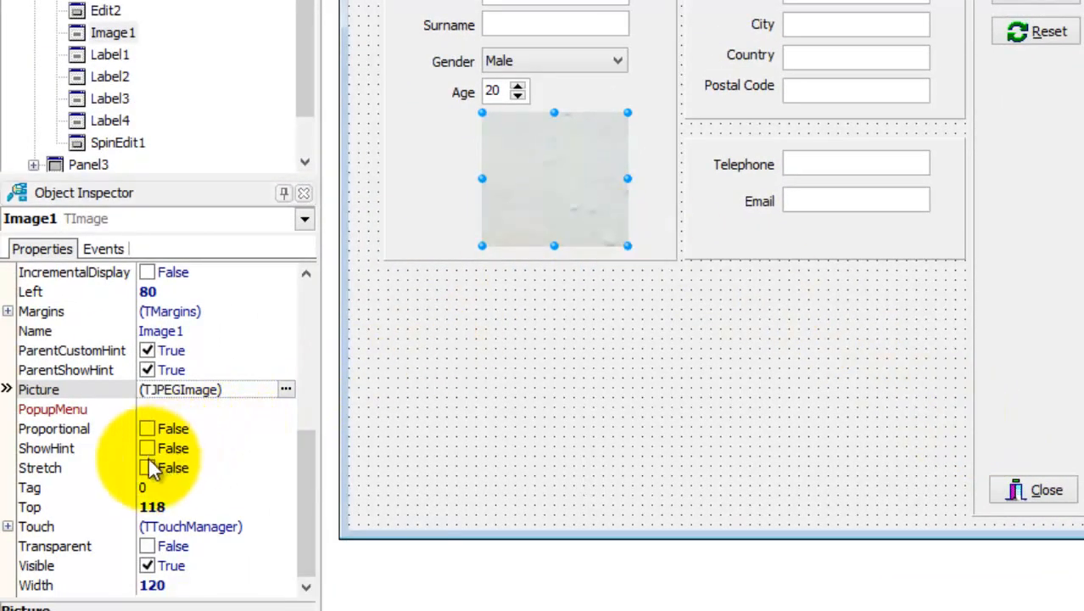
pyautogui.click(147, 467)
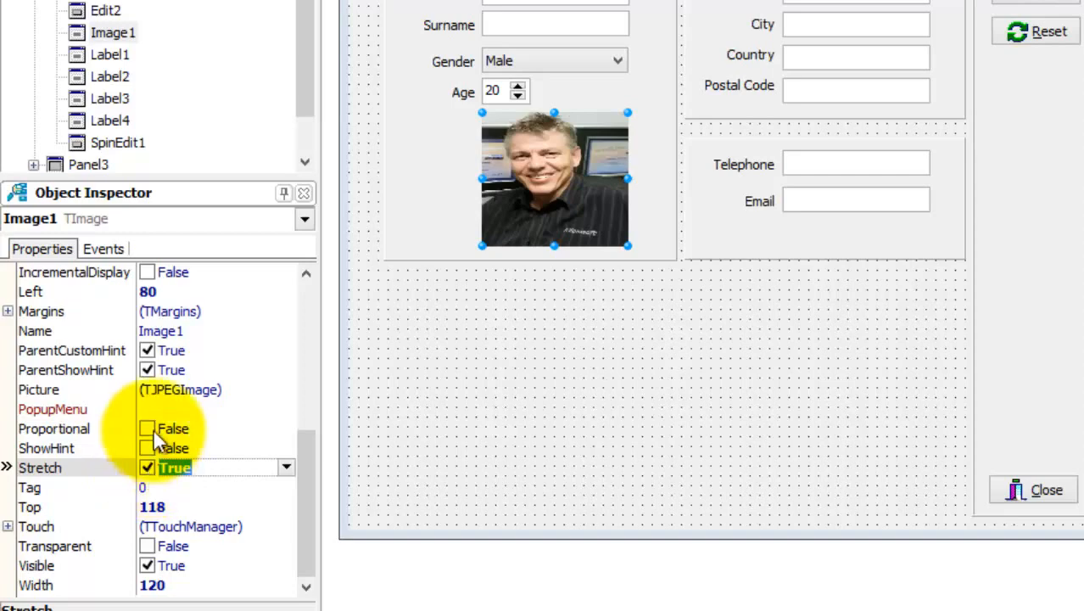
pyautogui.click(147, 429)
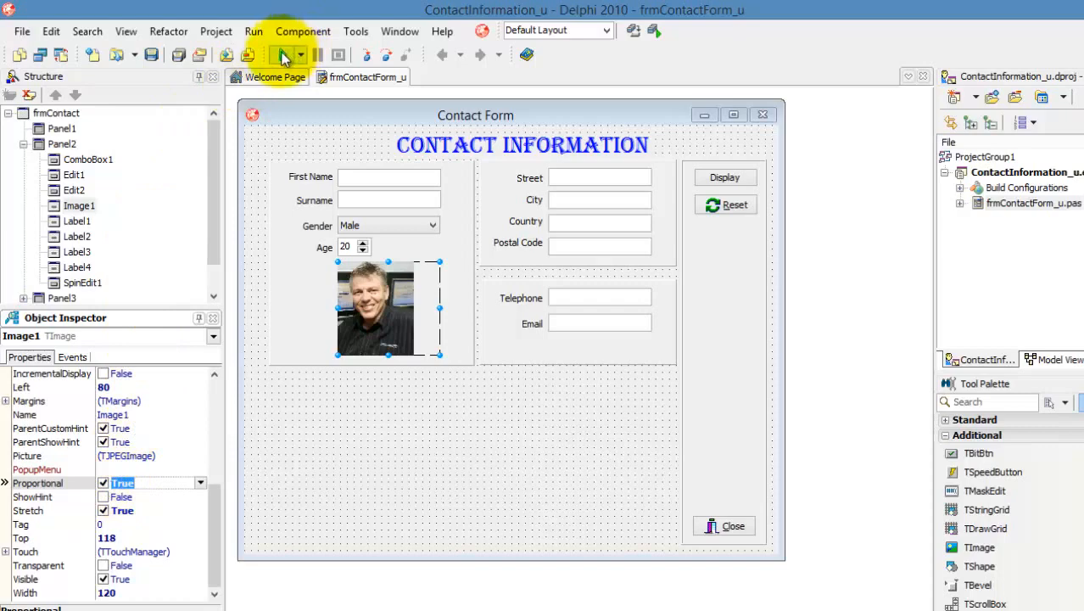
# Step: Compile the Contact Information project with the toolbar Run button
pyautogui.click(284, 54)
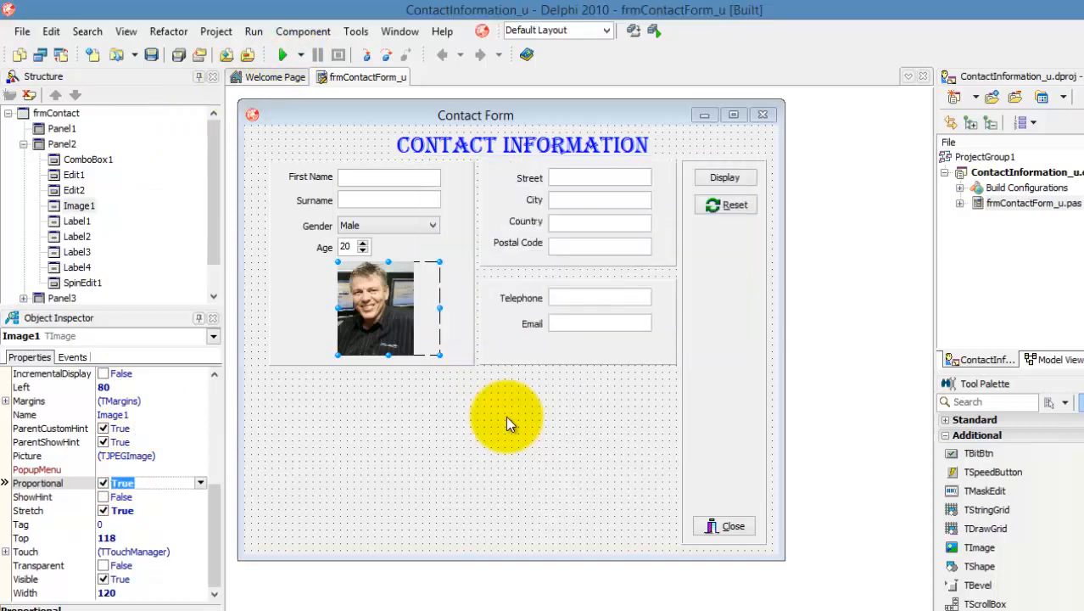
pyautogui.click(282, 54)
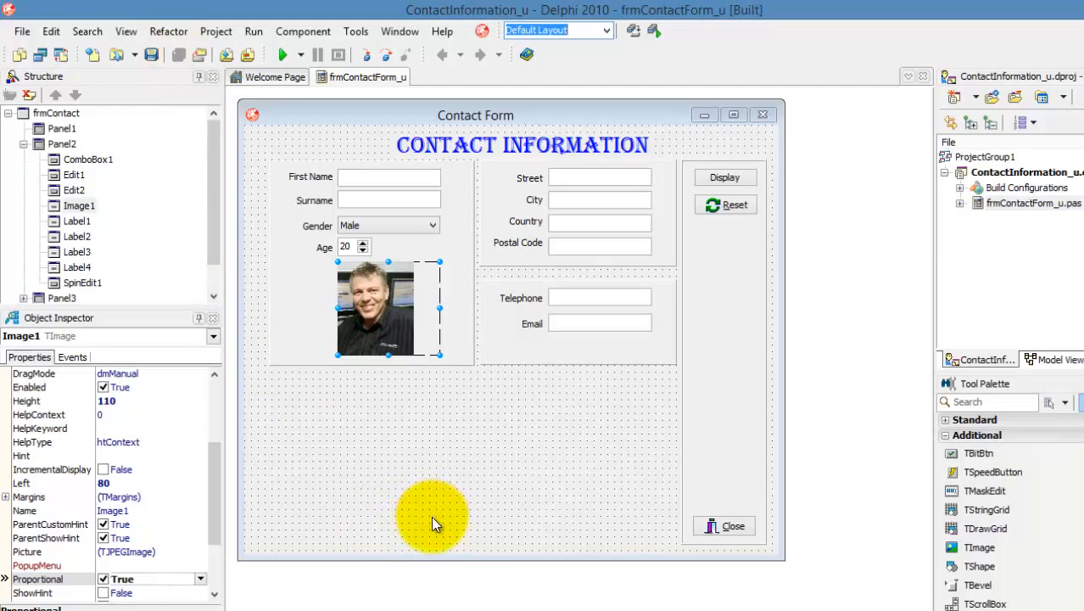
pyautogui.moveTo(433, 522)
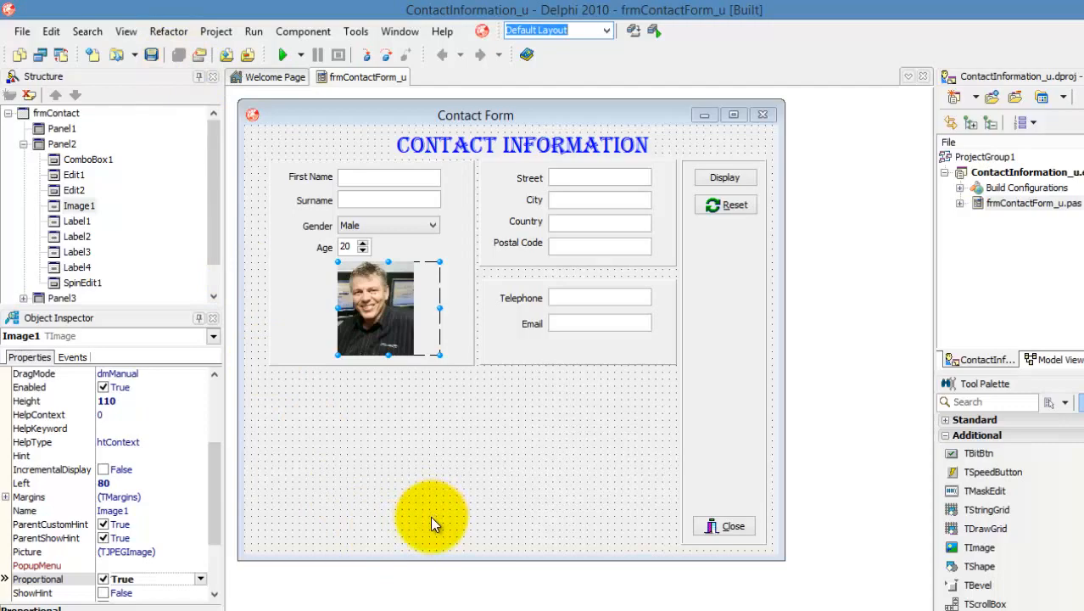